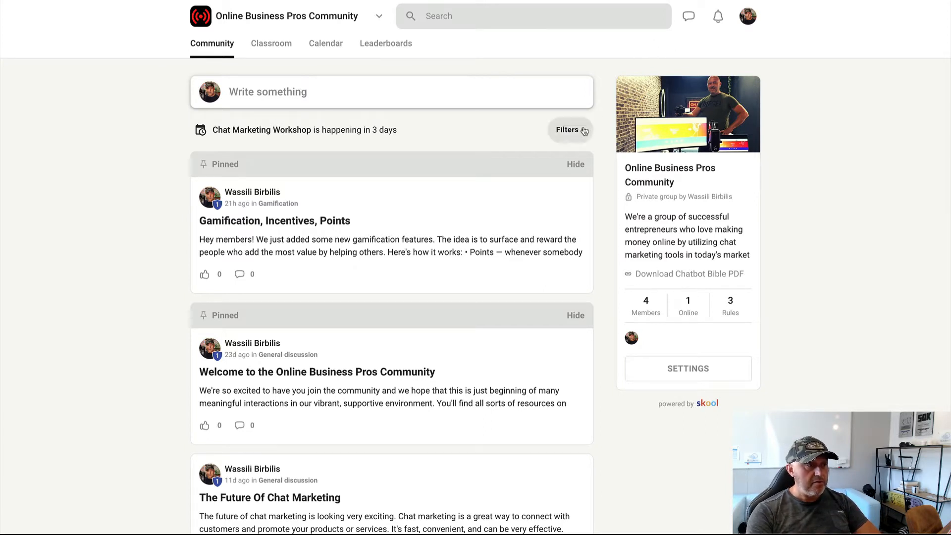
Check the feed's filter and sort options, then go to Classroom and enter the Builderall Chatbot Experts Training course
left_click(566, 129)
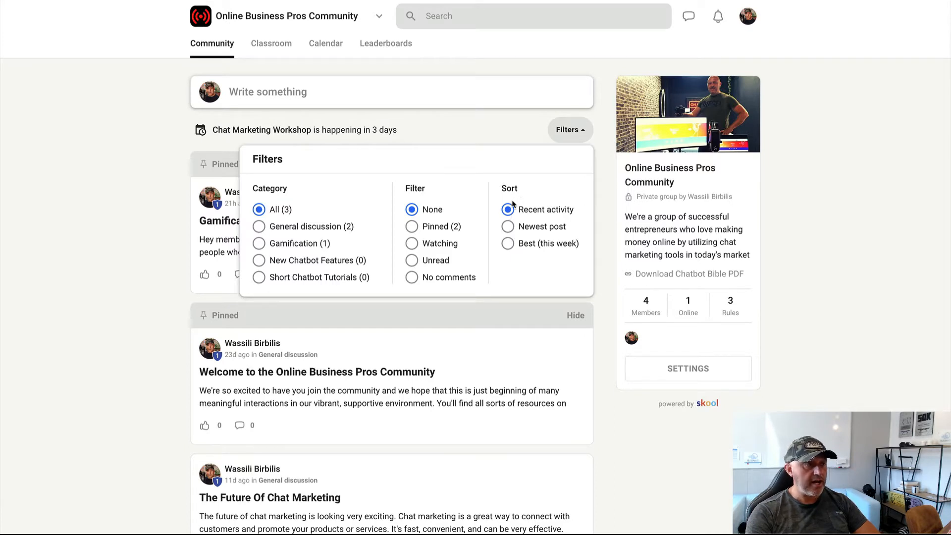
left_click(570, 129)
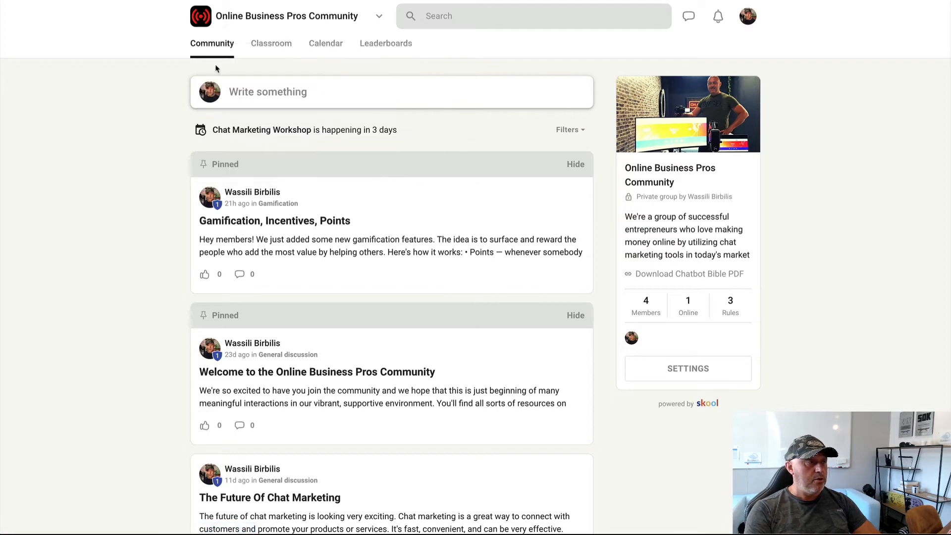
left_click(271, 42)
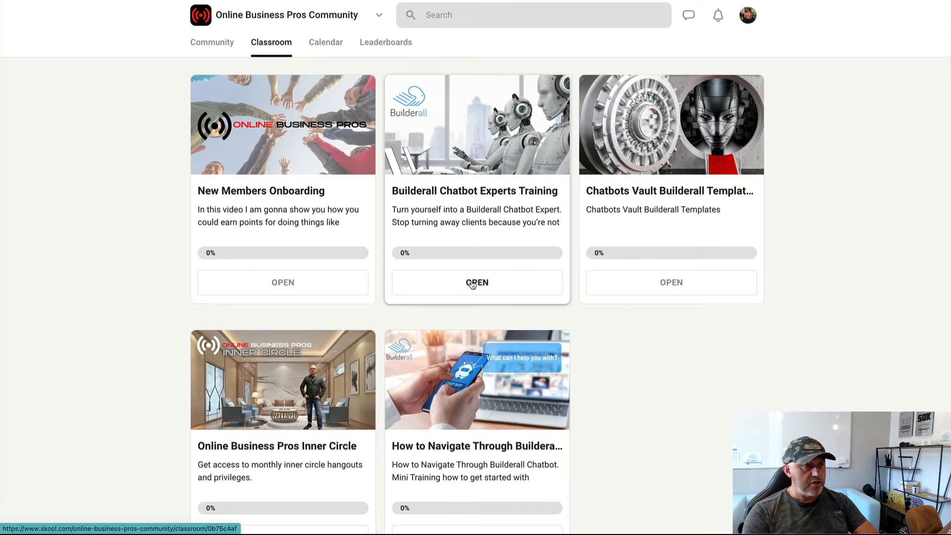
left_click(477, 282)
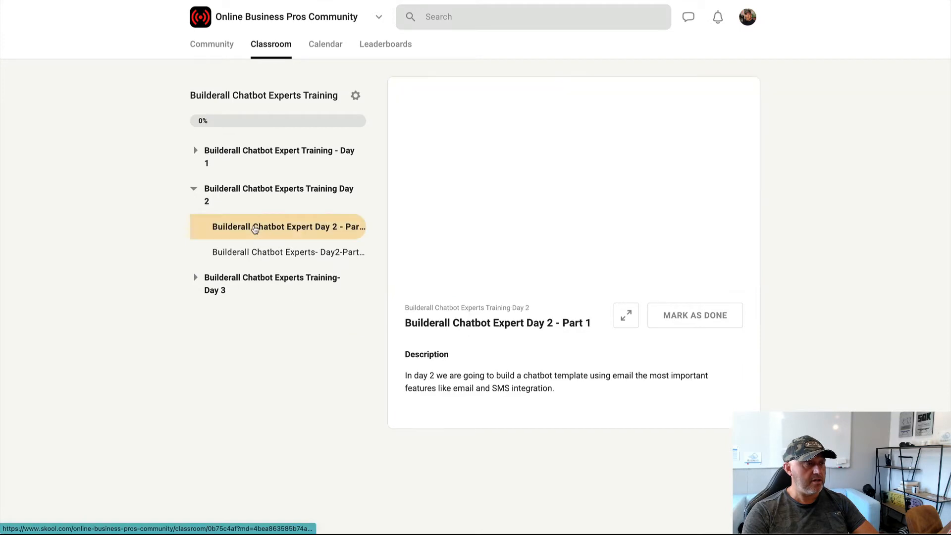
View the Day 2 Part 1 and Day 2 Part 2 lessons of the course
left_click(289, 226)
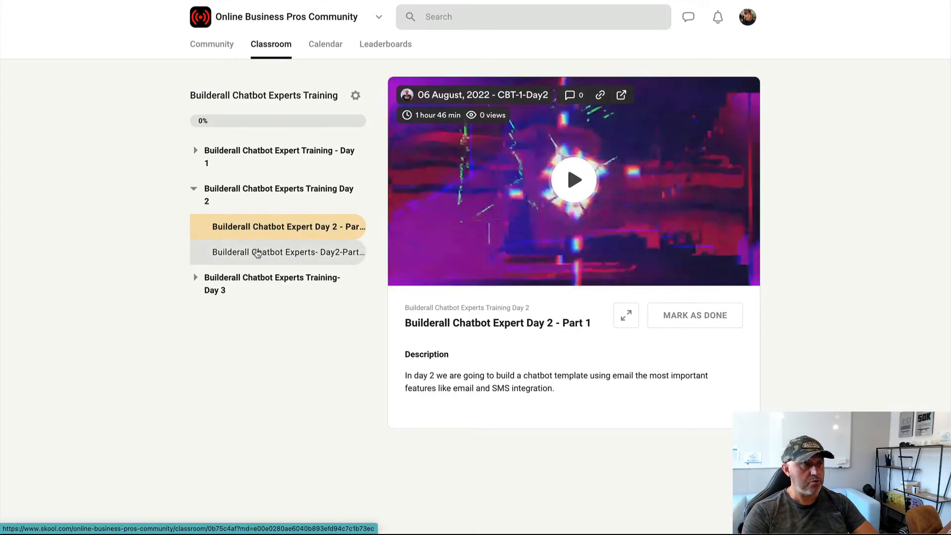
left_click(289, 252)
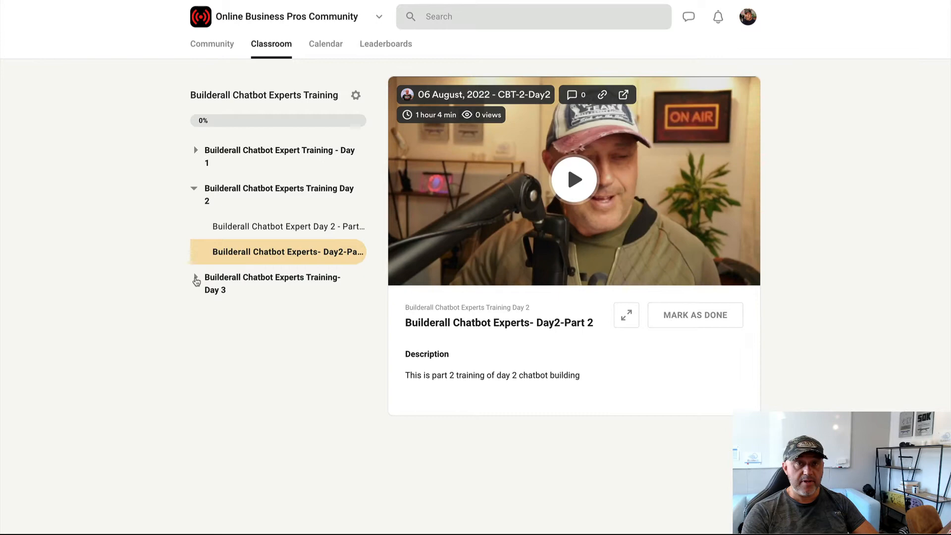
left_click(326, 44)
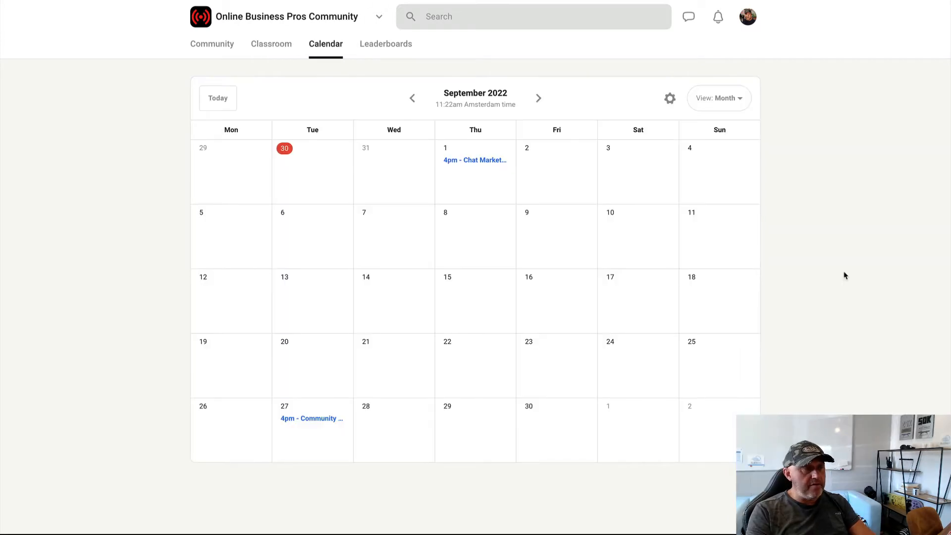
mouse_move(326, 43)
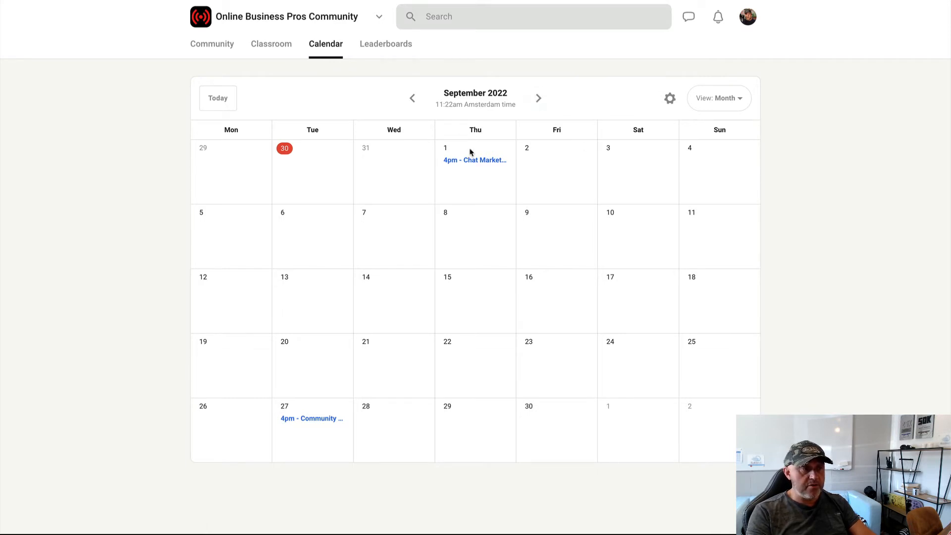
Review the Sep 1 Chat Marketing Workshop event's Zoom details and close them
left_click(474, 161)
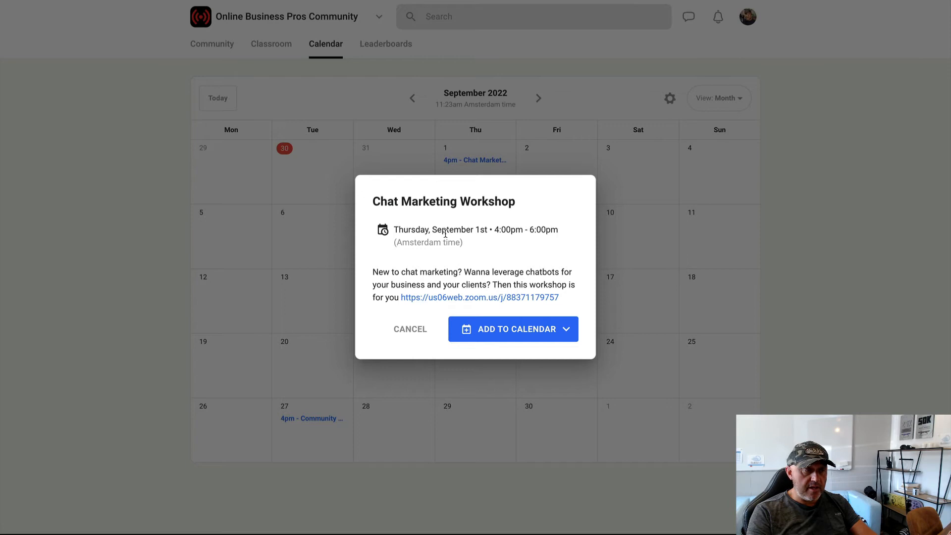
mouse_move(479, 297)
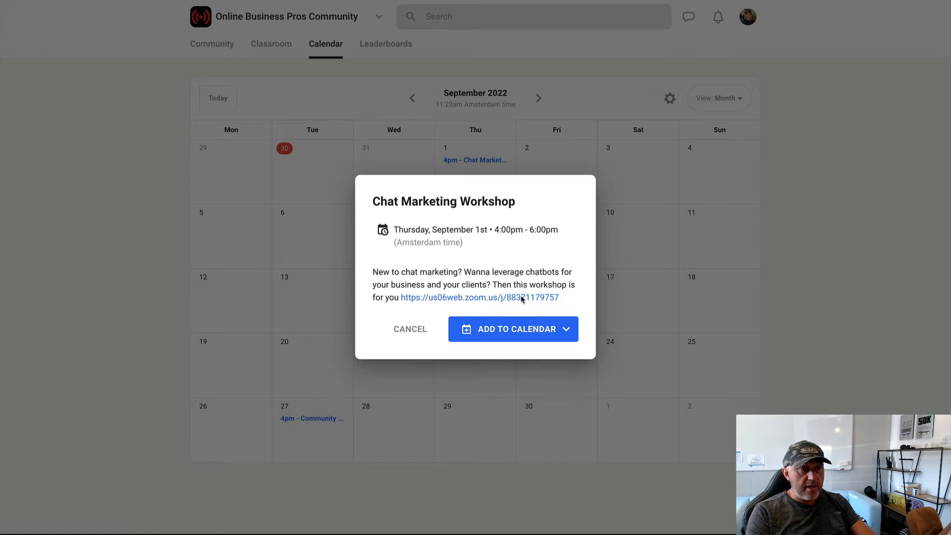
left_click(409, 329)
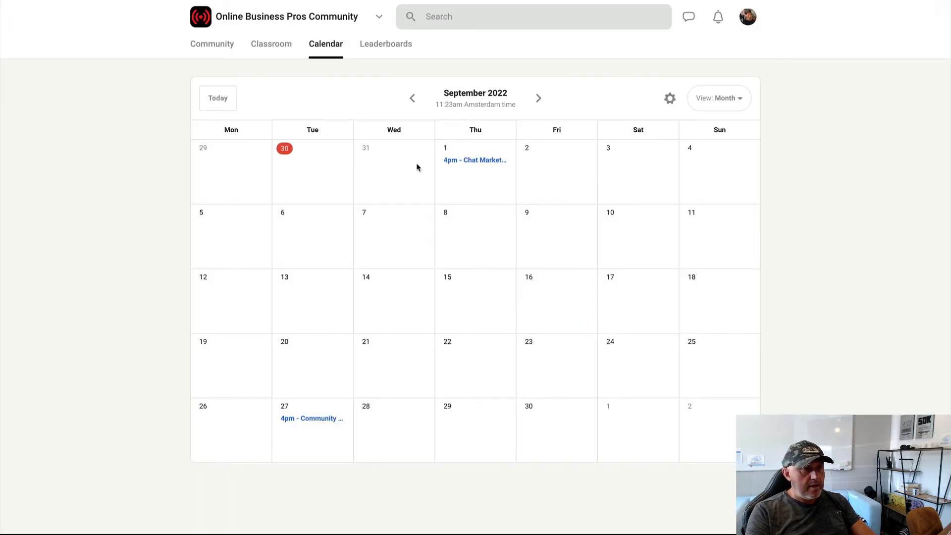
Review the Sep 27 Community Monthly Q&A Call details and close them
left_click(311, 418)
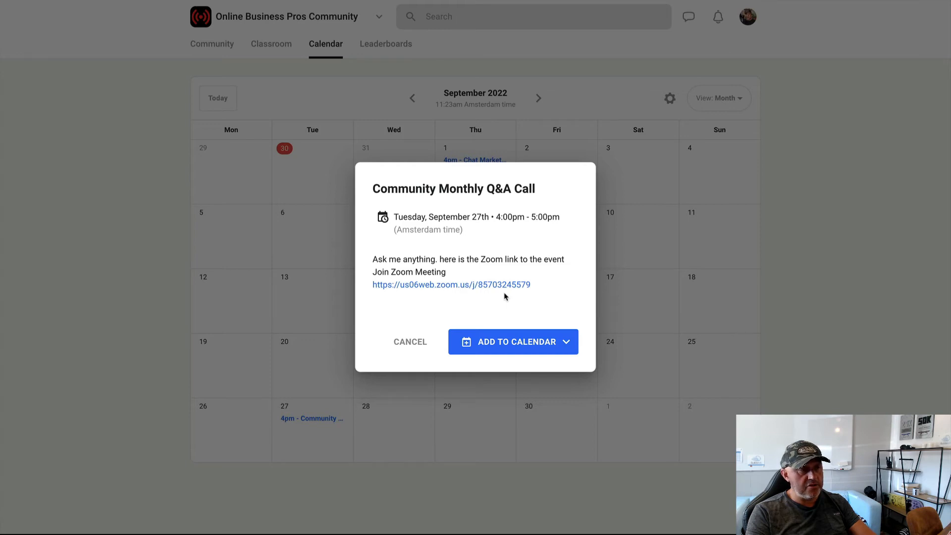
mouse_move(451, 284)
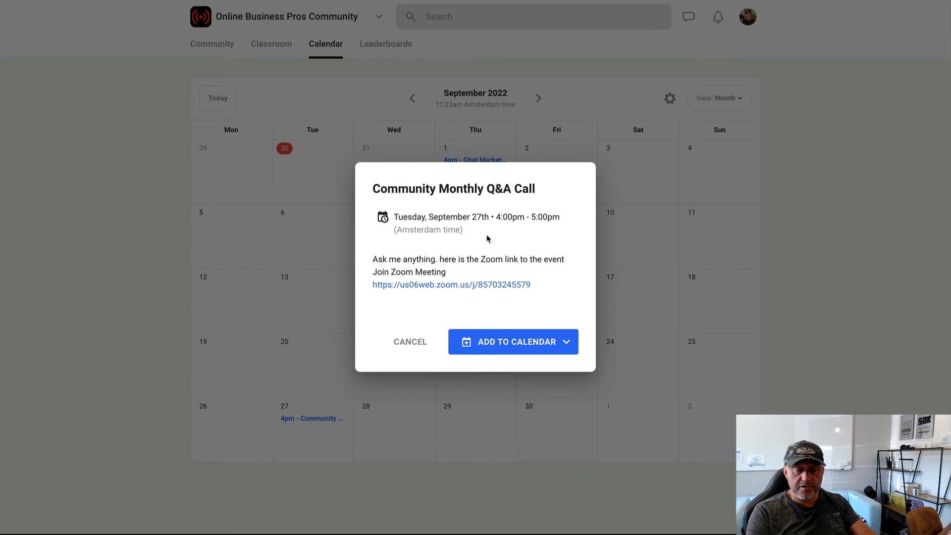
mouse_move(642, 255)
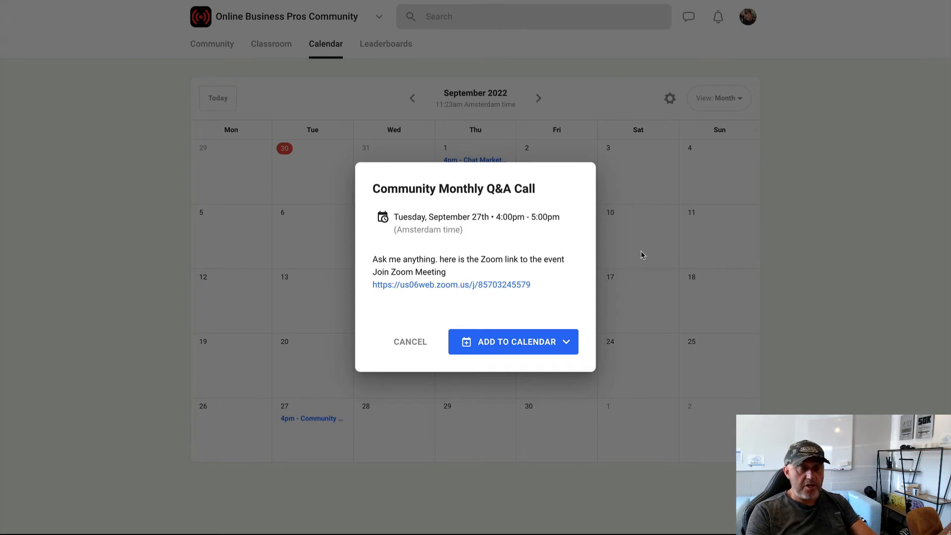
left_click(410, 342)
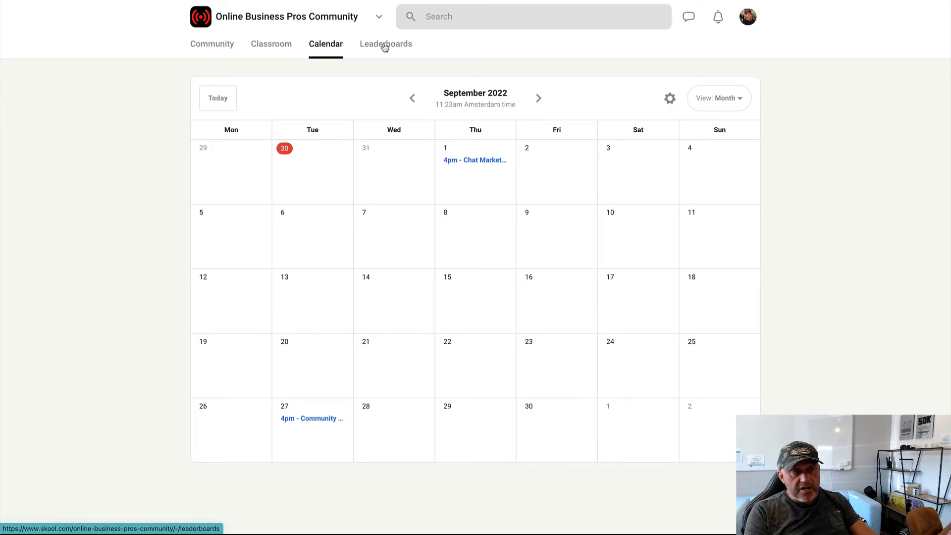
left_click(386, 43)
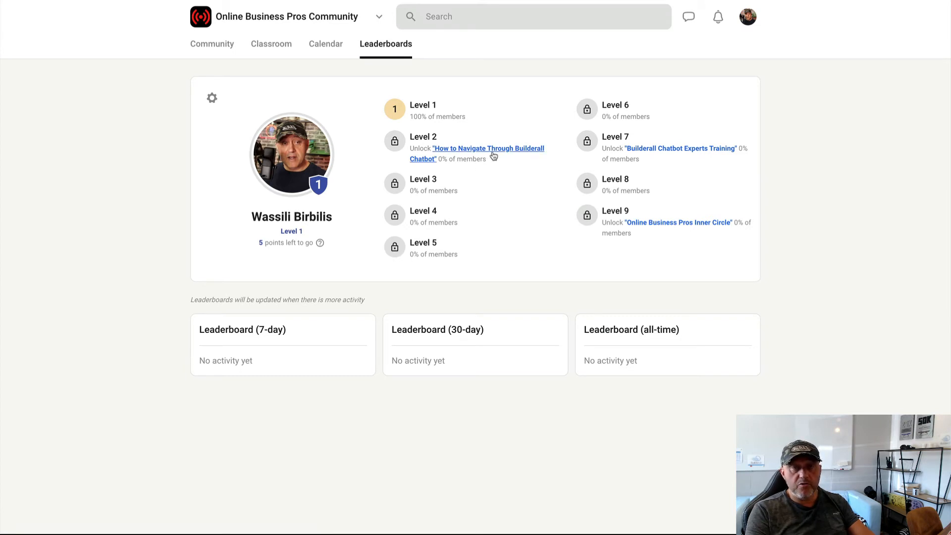
mouse_move(470, 178)
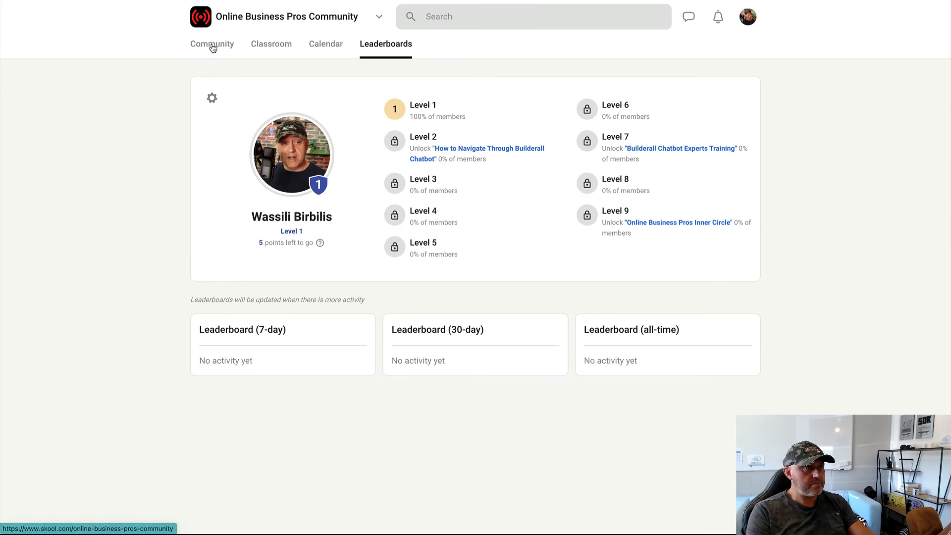
From the Community feed, read the full Gamification, Incentives, Points post with See more expanded
left_click(212, 44)
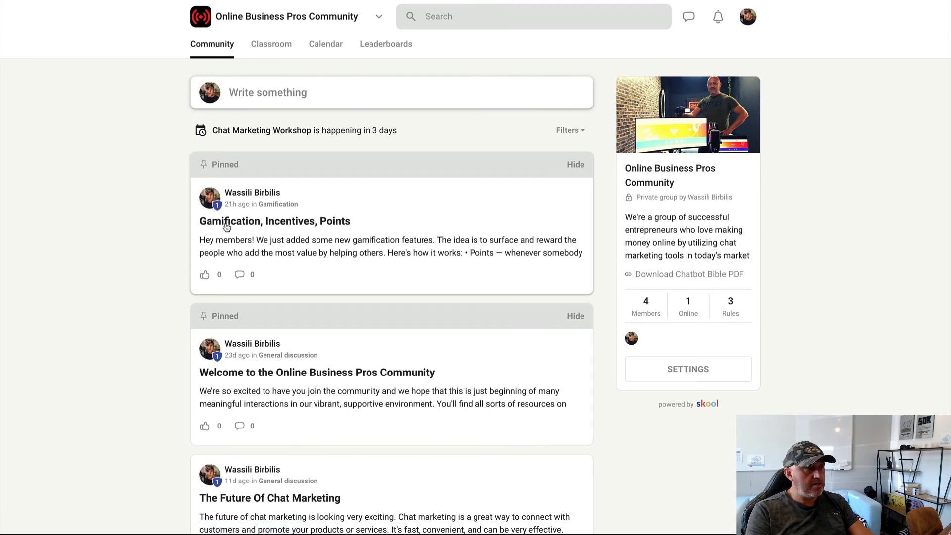
mouse_move(303, 229)
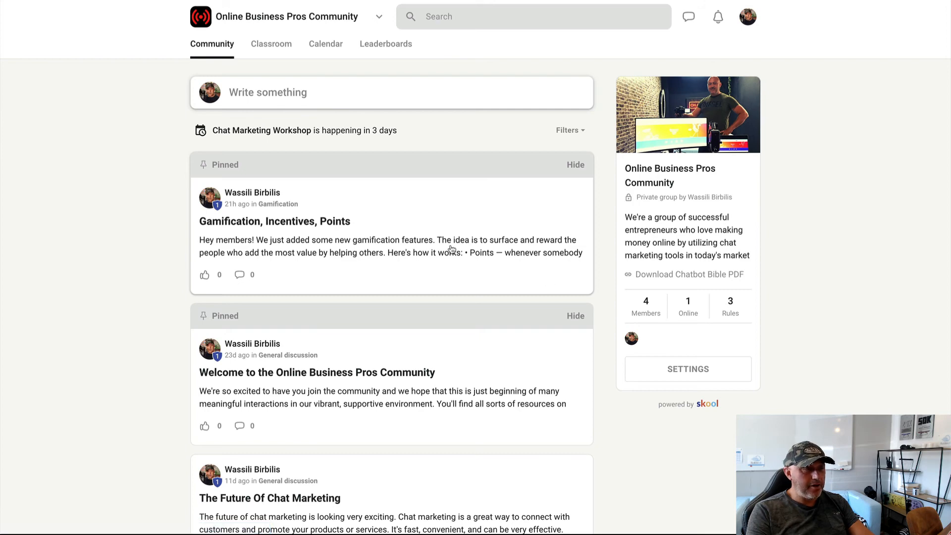
left_click(274, 221)
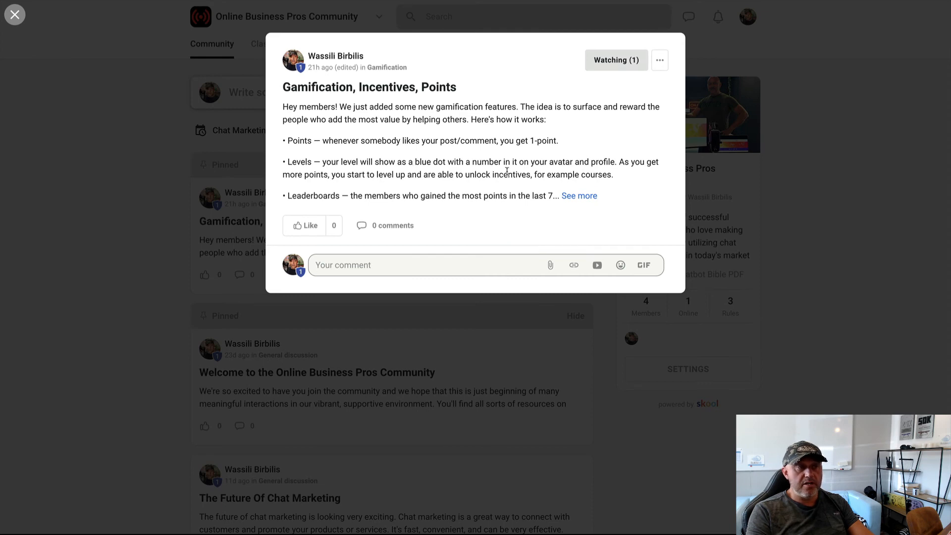
left_click(578, 195)
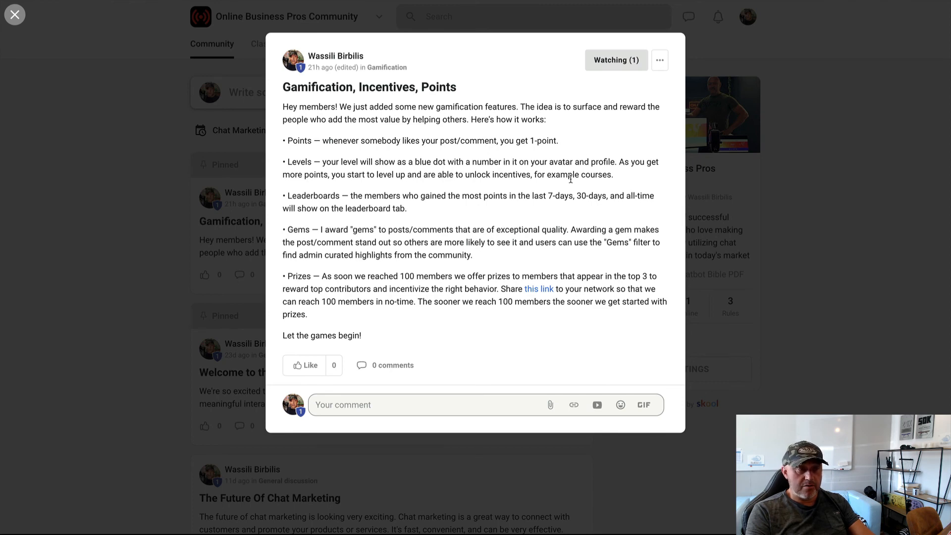
Close the post and bring up the community's chats list
left_click(15, 15)
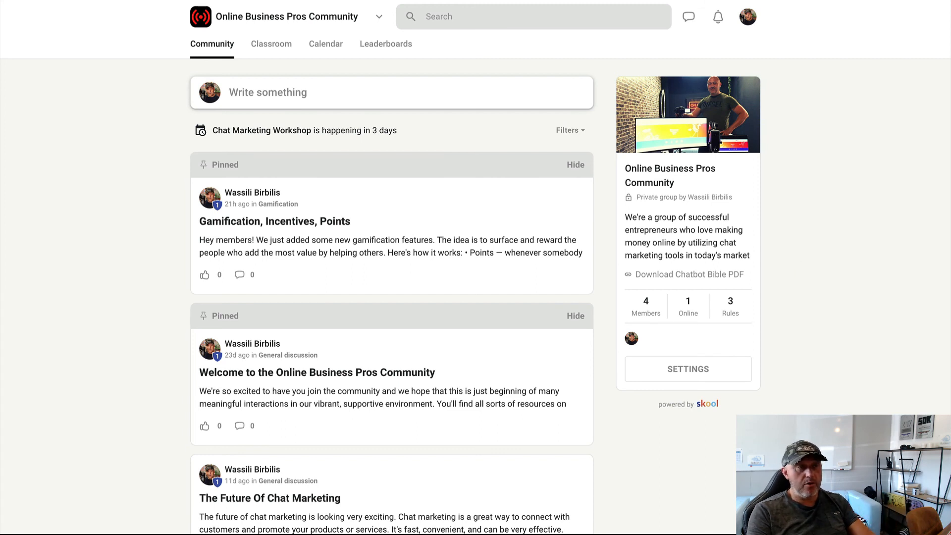
left_click(688, 17)
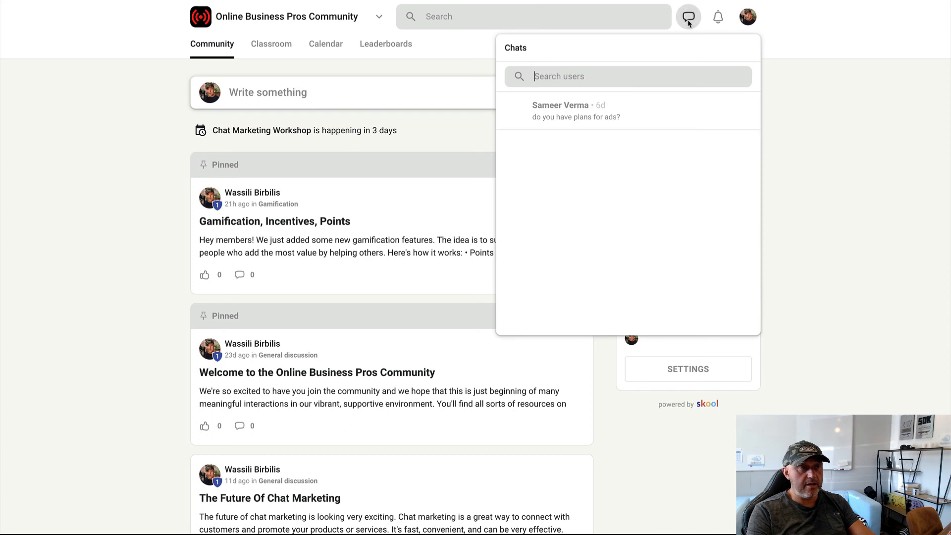